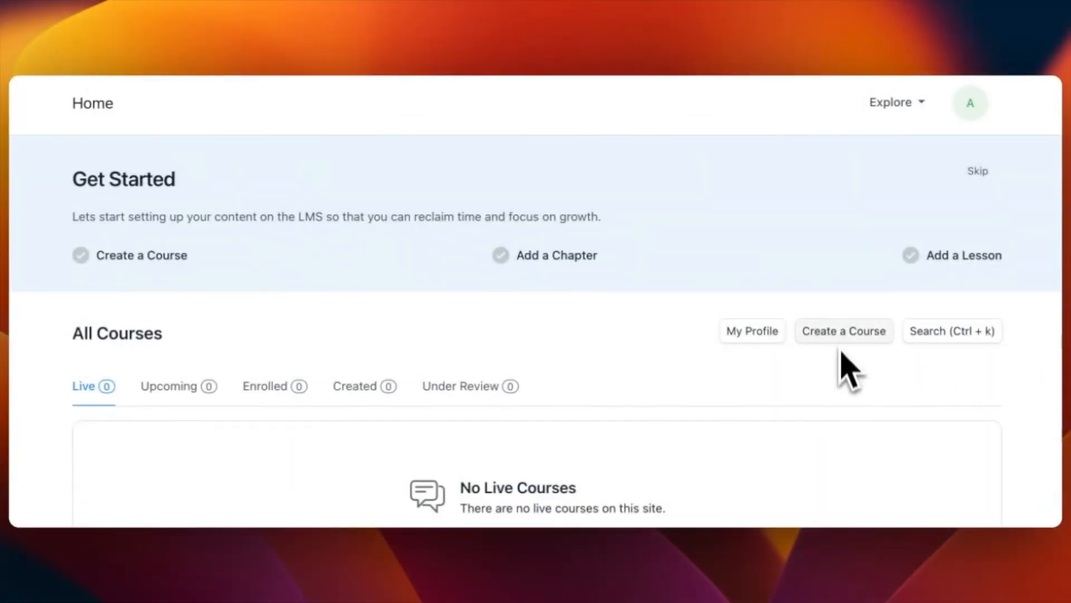
# Start a new course from 'Create a Course' under All Courses.
pyautogui.click(844, 330)
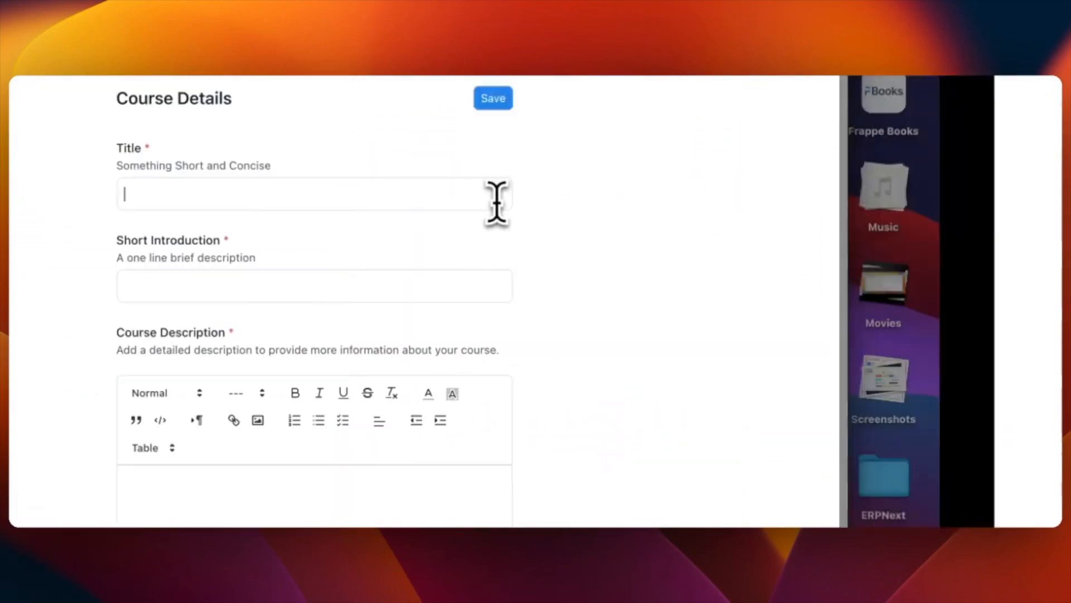
# Title the course 'Get started with Marketing' and paste in its short introduction and description.
pyautogui.write('Get started with Marketing')
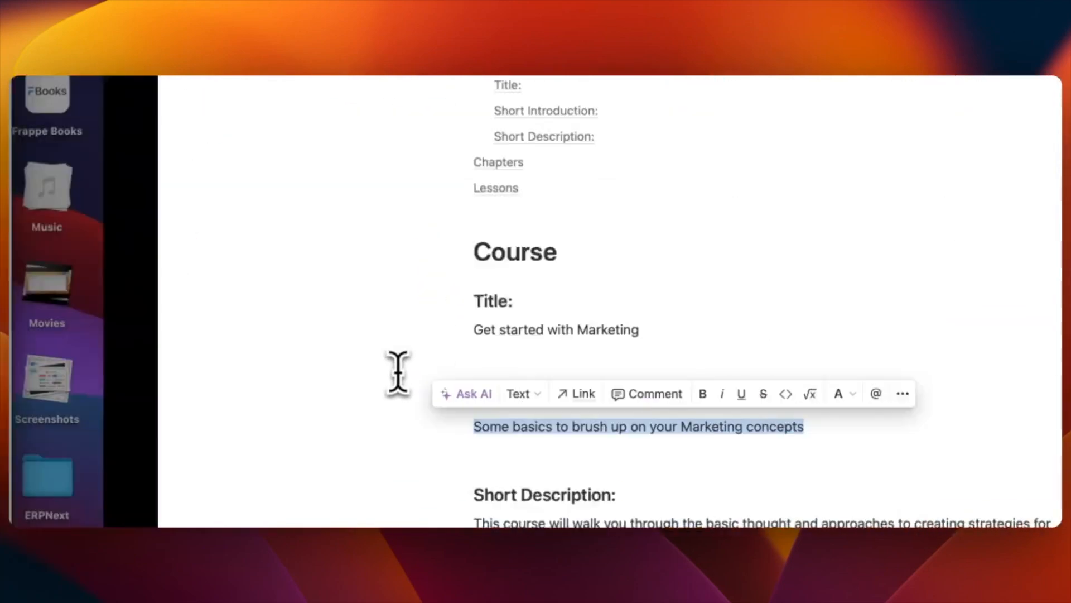
pyautogui.scroll(-3)
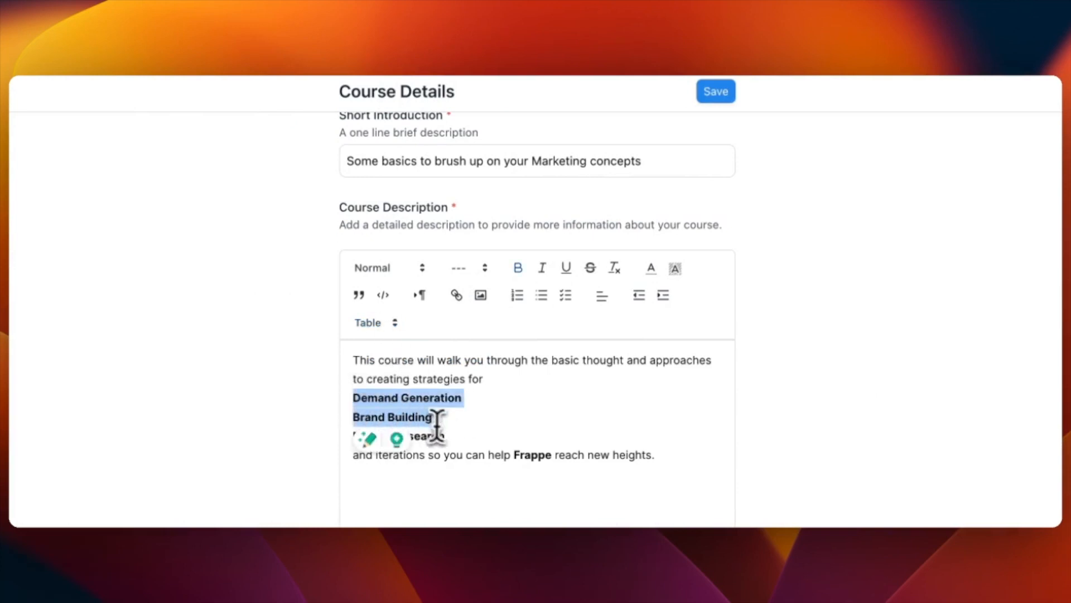
# Number the three bold strategy lines and link the word Frappe to its URL.
pyautogui.click(517, 294)
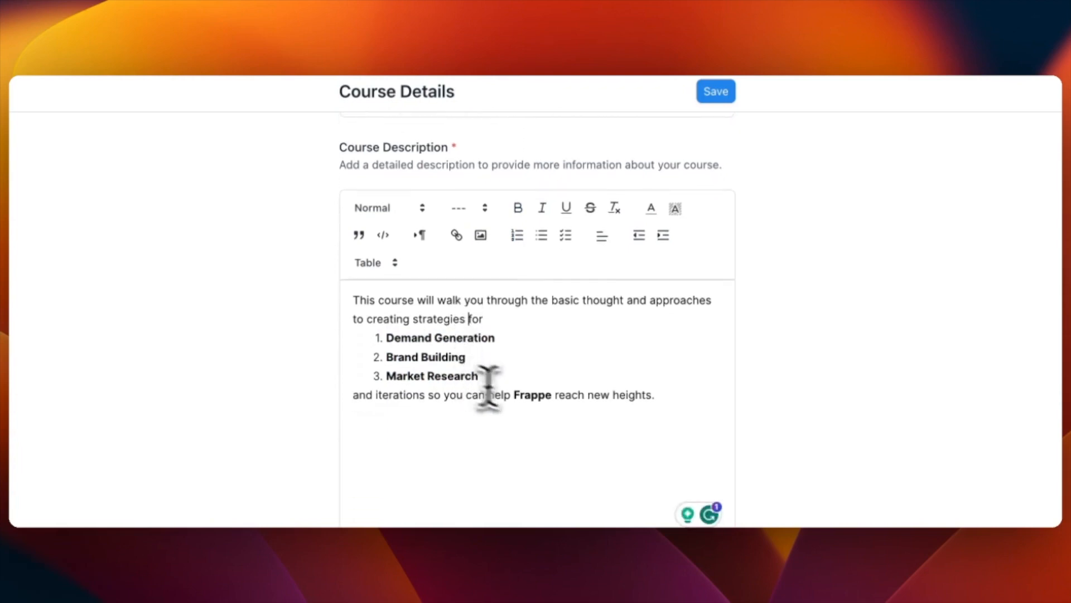
pyautogui.doubleClick(533, 395)
pyautogui.write('fra')
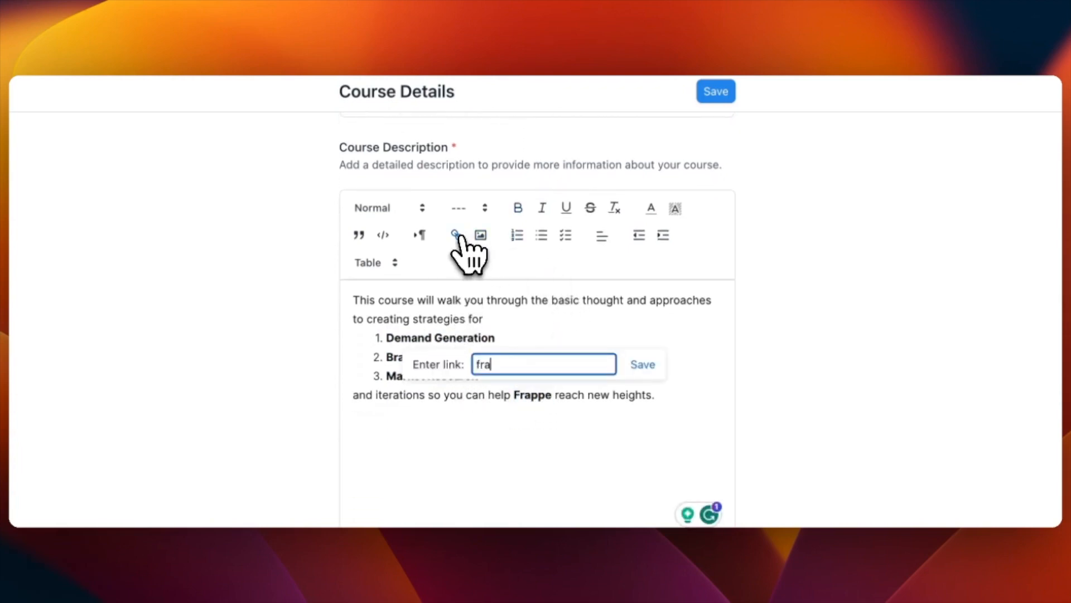
pyautogui.click(641, 364)
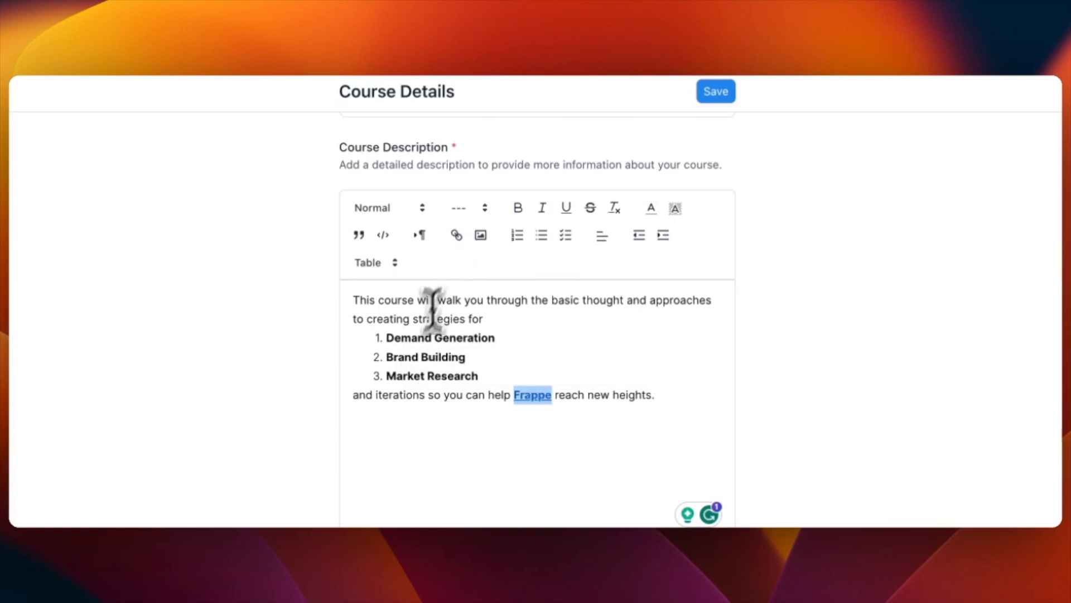
pyautogui.scroll(-3)
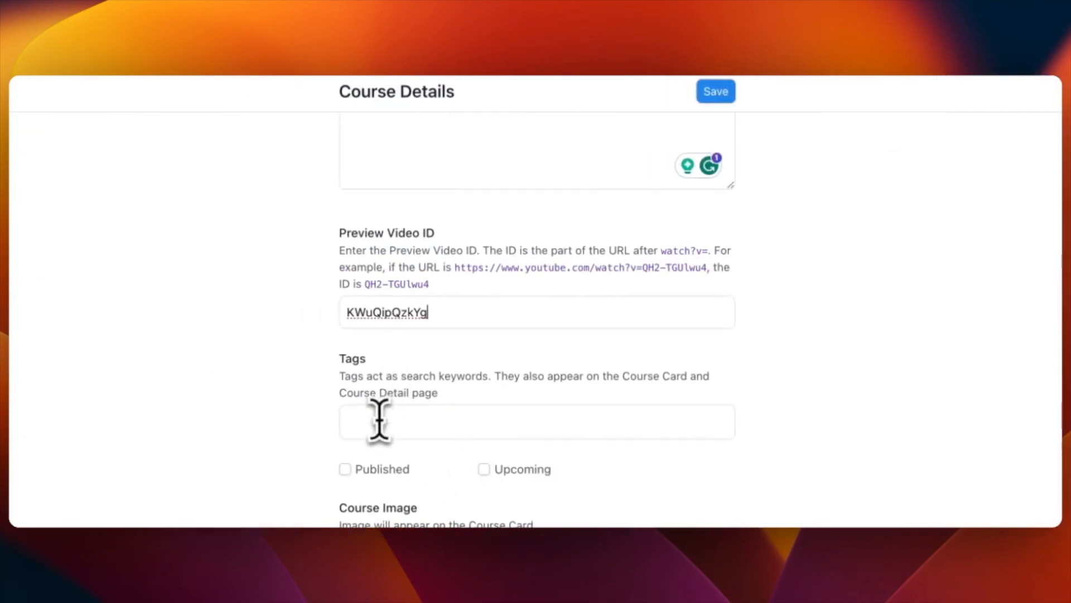
# Add the tags MARKETING, GROWTH and DEMAND GEN and mark the course Published.
pyautogui.write('Marketing')
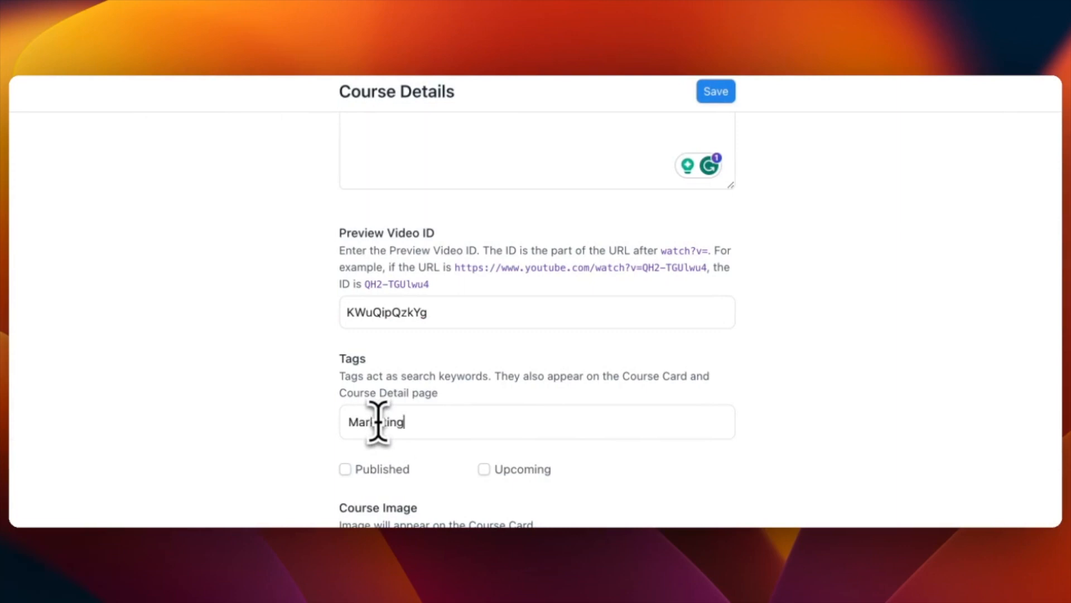
pyautogui.write('Grow')
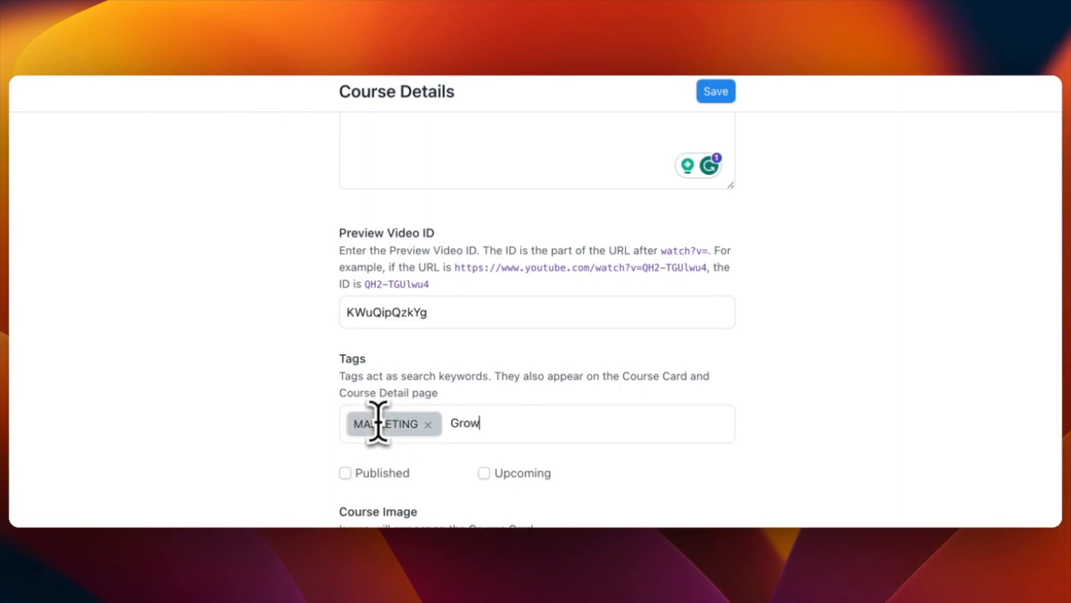
pyautogui.press('Enter')
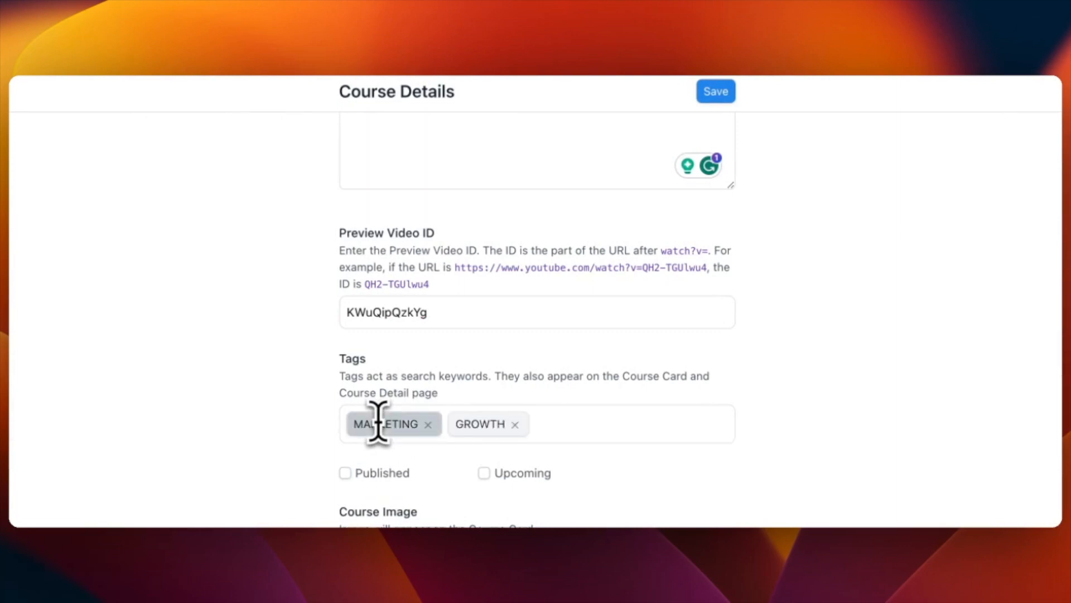
pyautogui.write('Demand Ge')
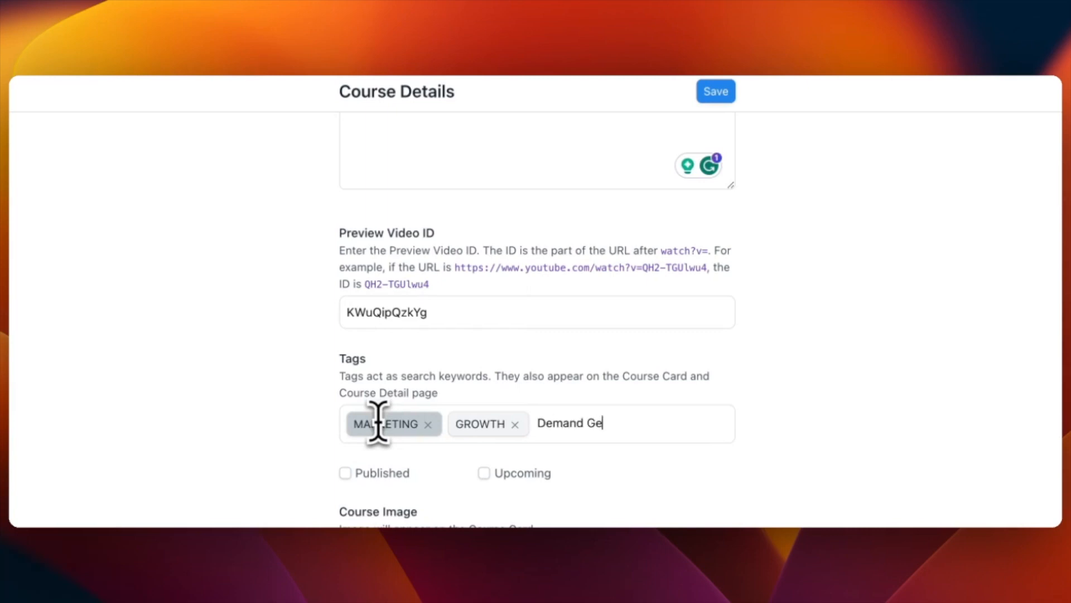
pyautogui.press('Enter')
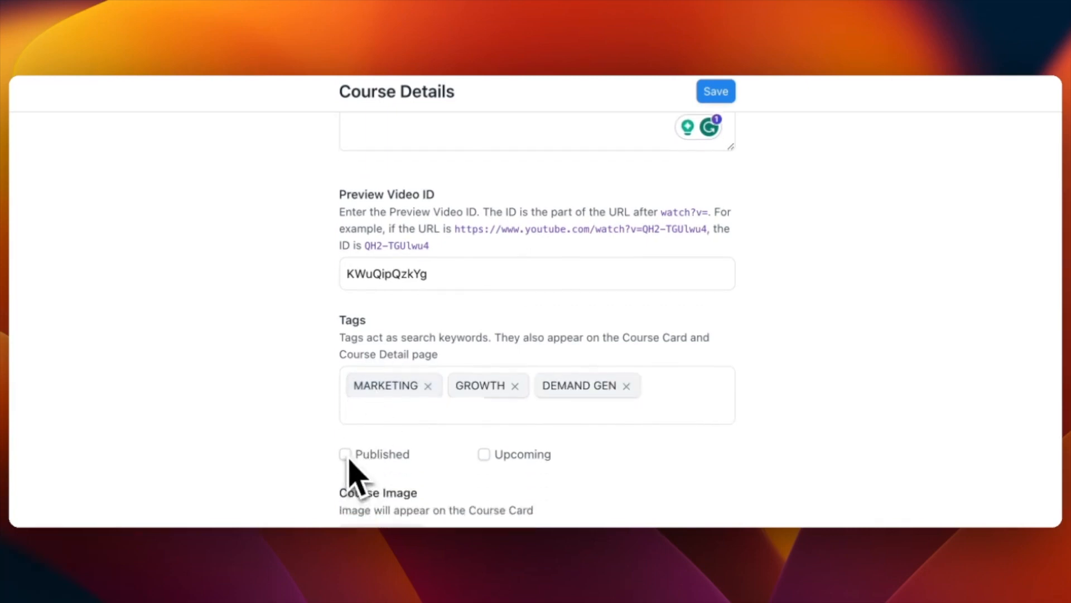
pyautogui.click(345, 455)
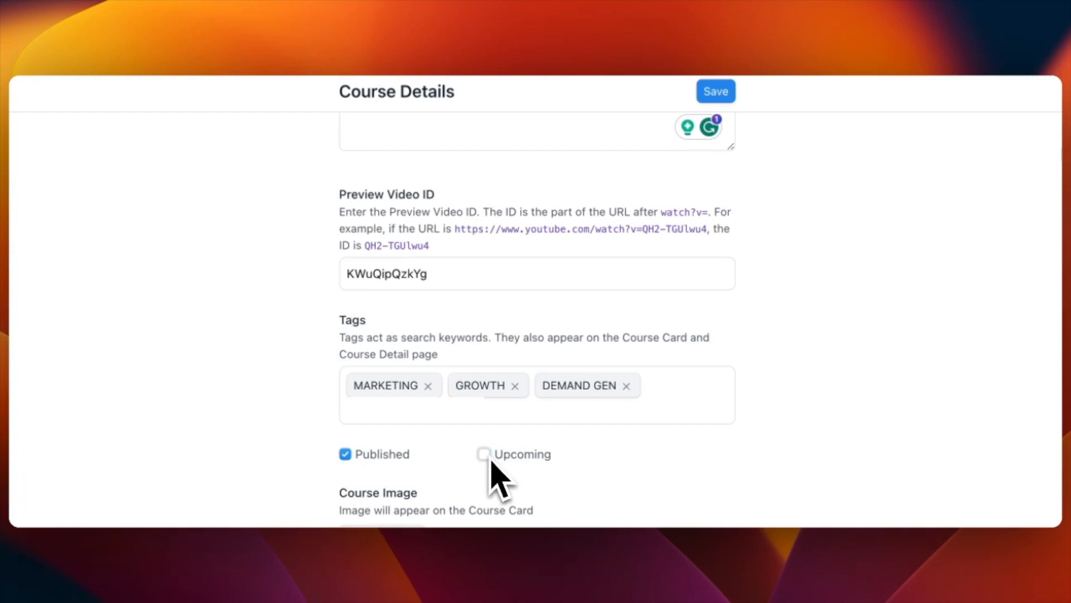
# Upload Marketing.png from Finder as the course image.
pyautogui.click(382, 427)
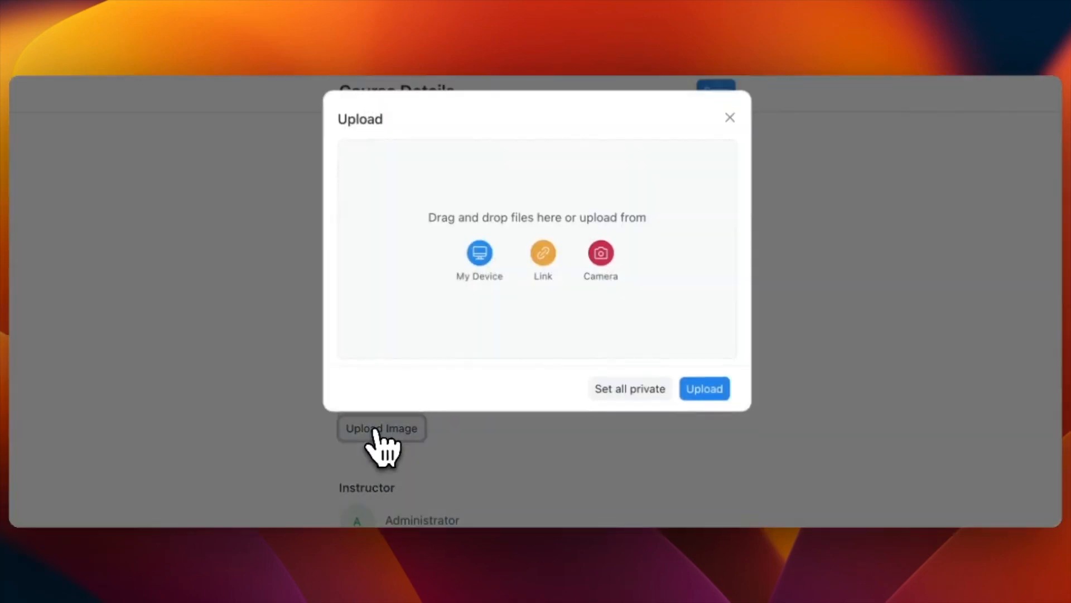
pyautogui.click(479, 252)
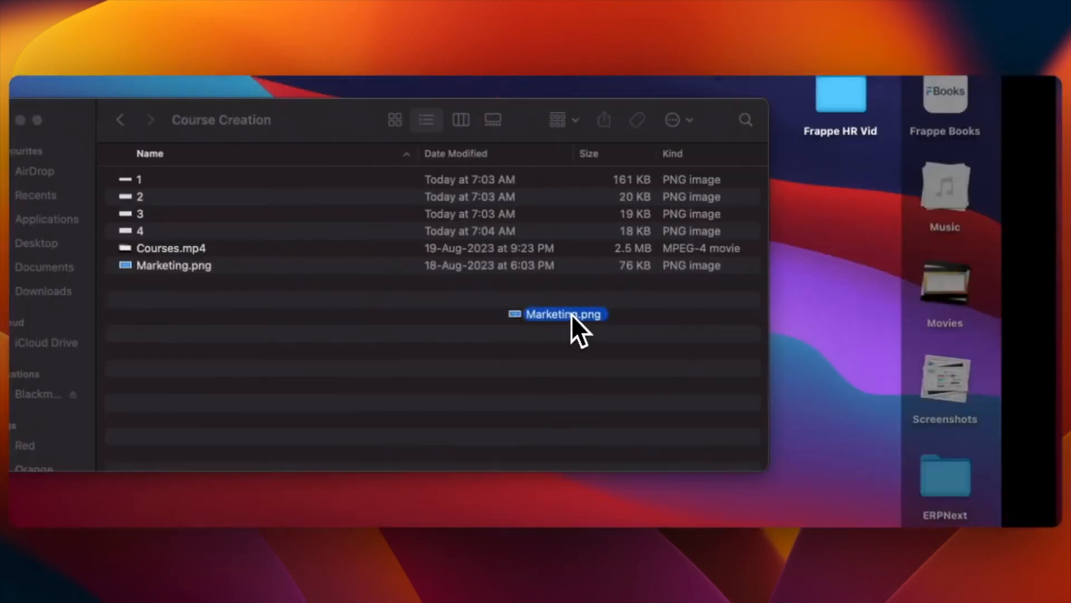
pyautogui.moveTo(563, 314); pyautogui.dragTo(382, 427)
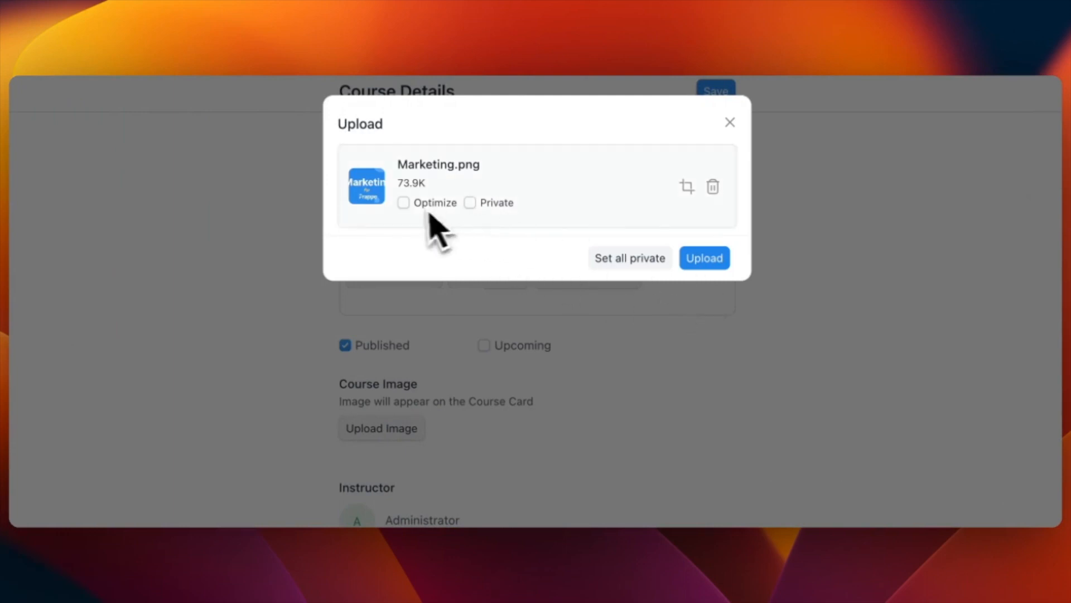
pyautogui.click(705, 257)
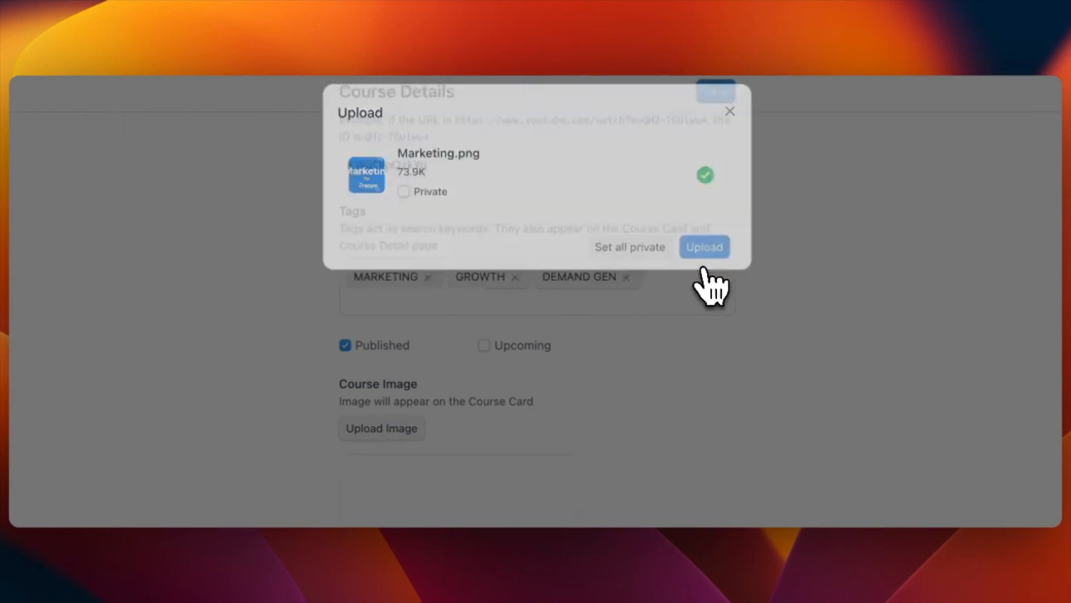
pyautogui.click(704, 247)
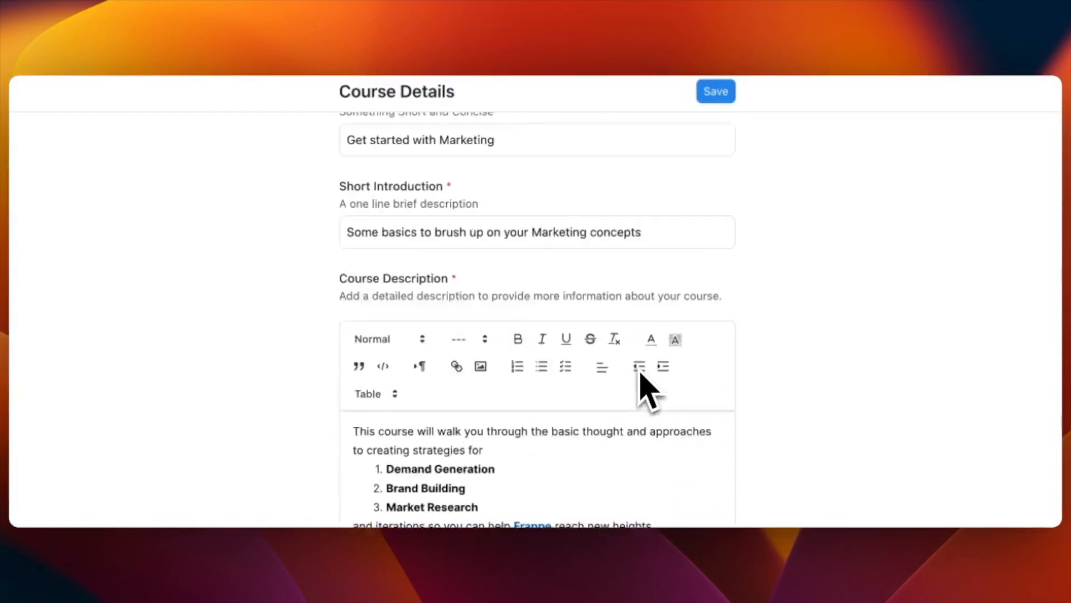
# Save the course details and view the resulting course page.
pyautogui.click(715, 90)
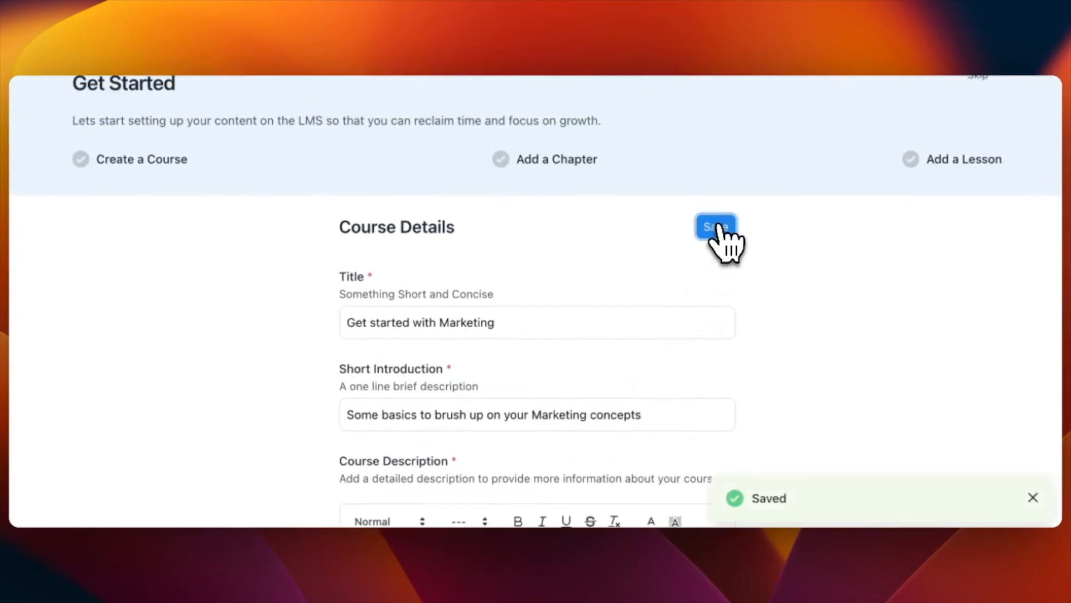
pyautogui.click(714, 226)
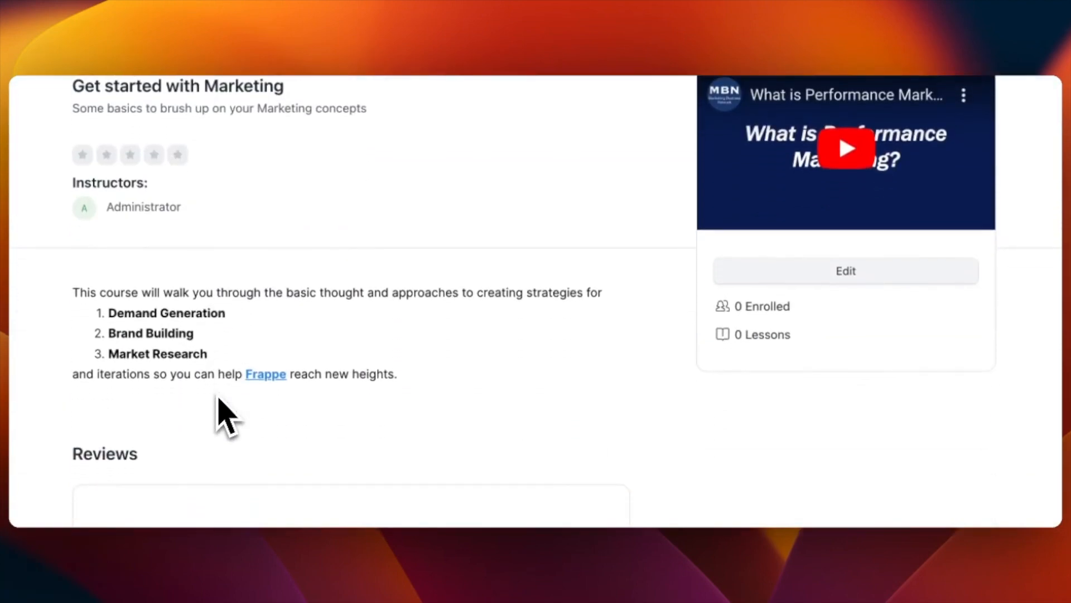
pyautogui.scroll(-3)
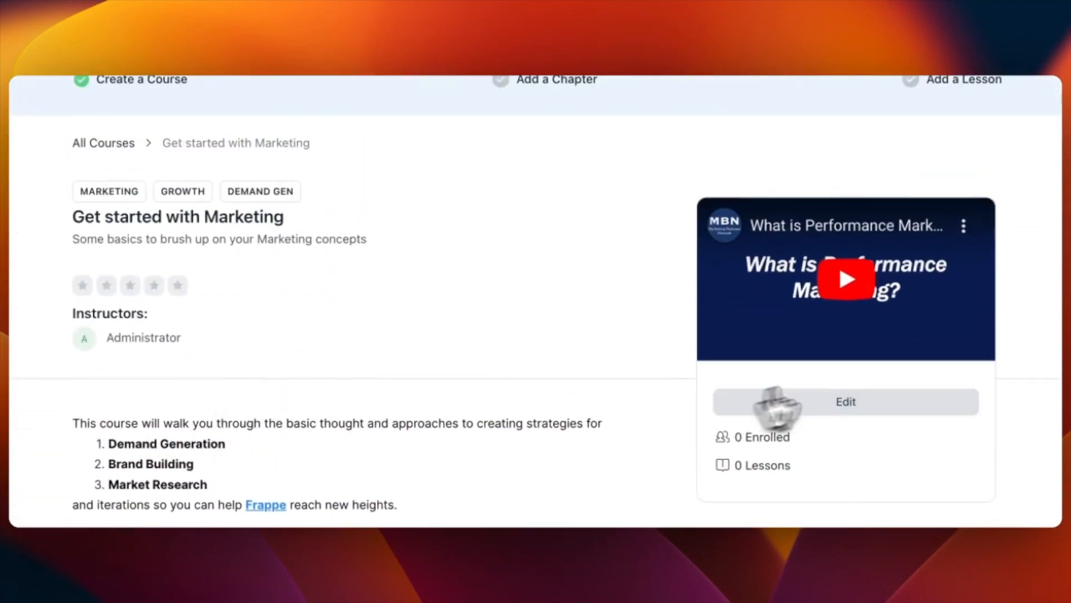
pyautogui.click(844, 278)
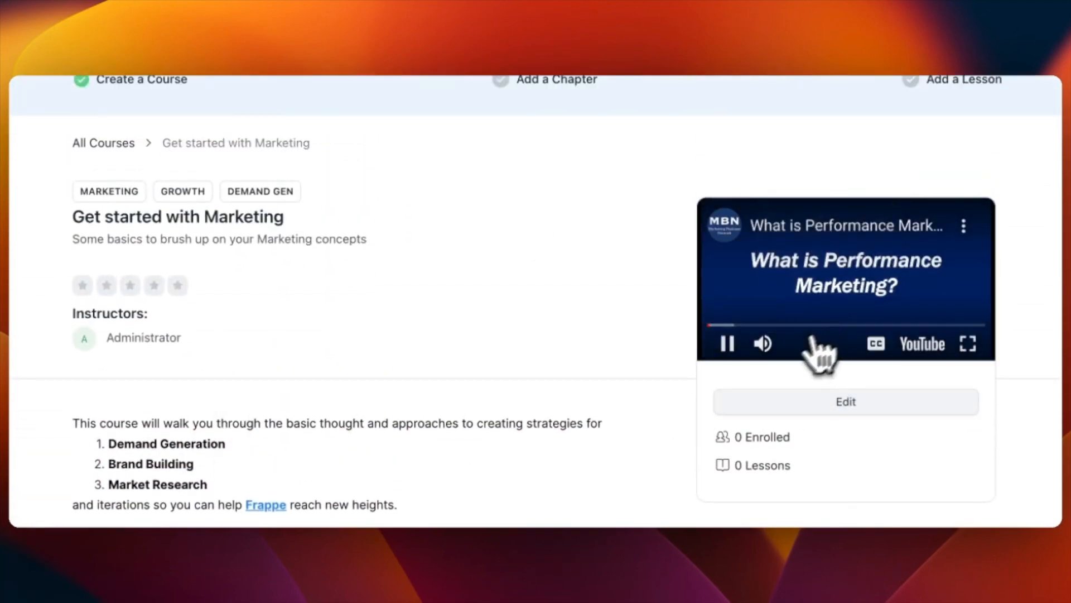
pyautogui.click(727, 343)
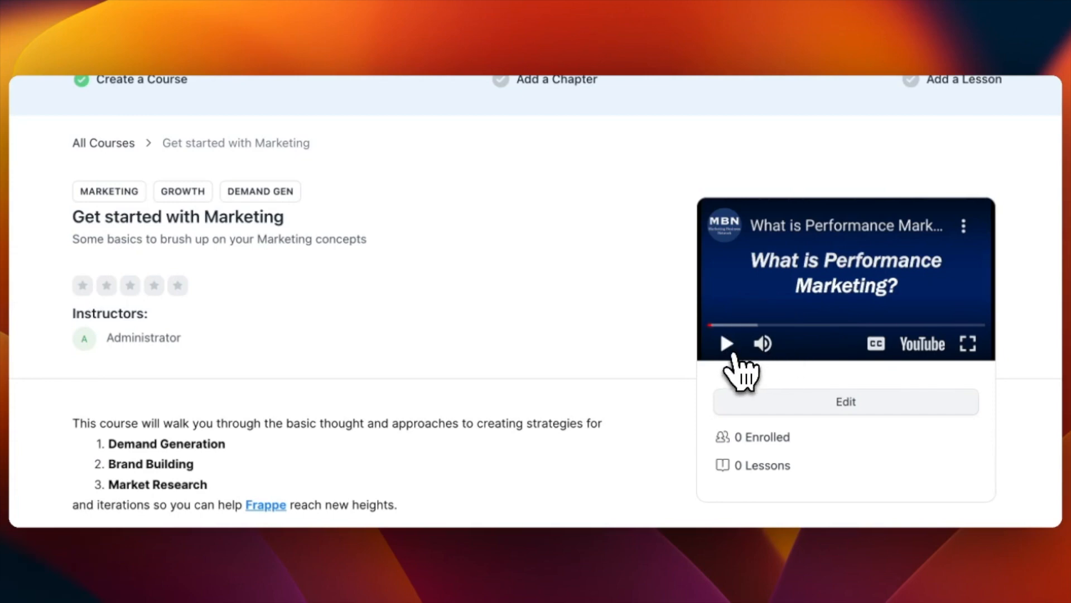